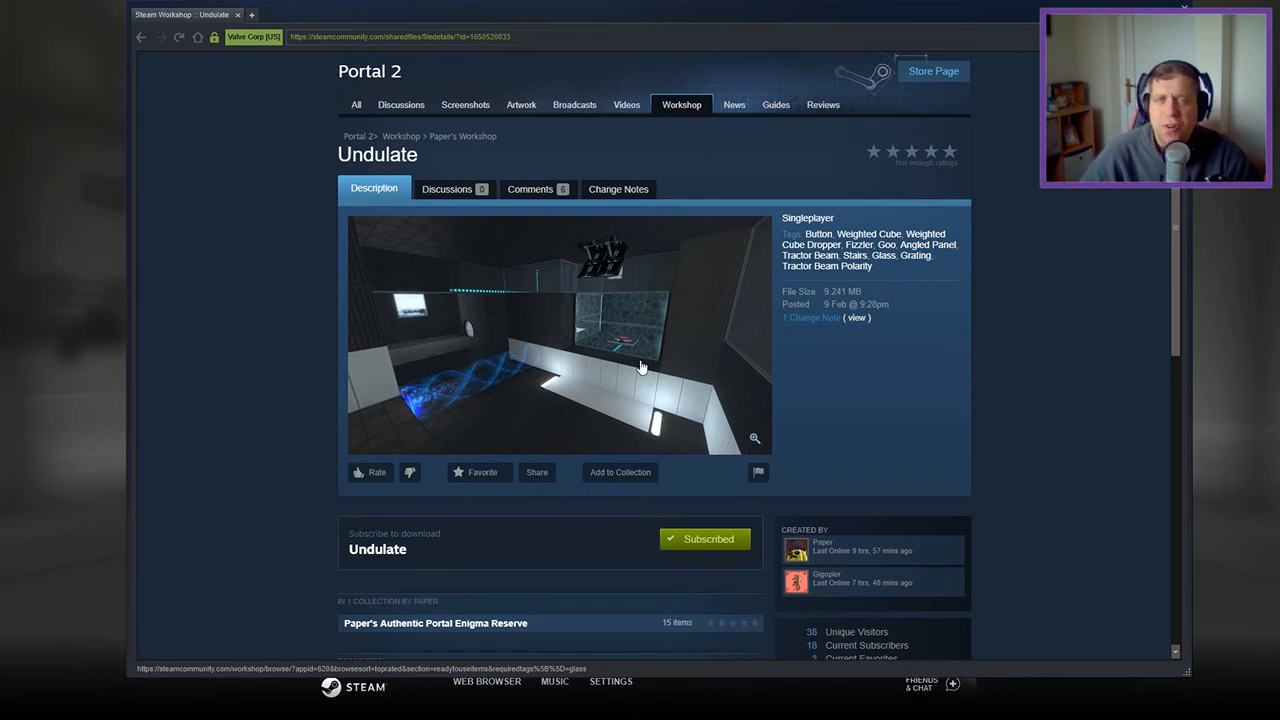
# Enter the Undulate chamber and fire a blue portal onto the white floor beside the weighted cube
pyautogui.scroll(-3)
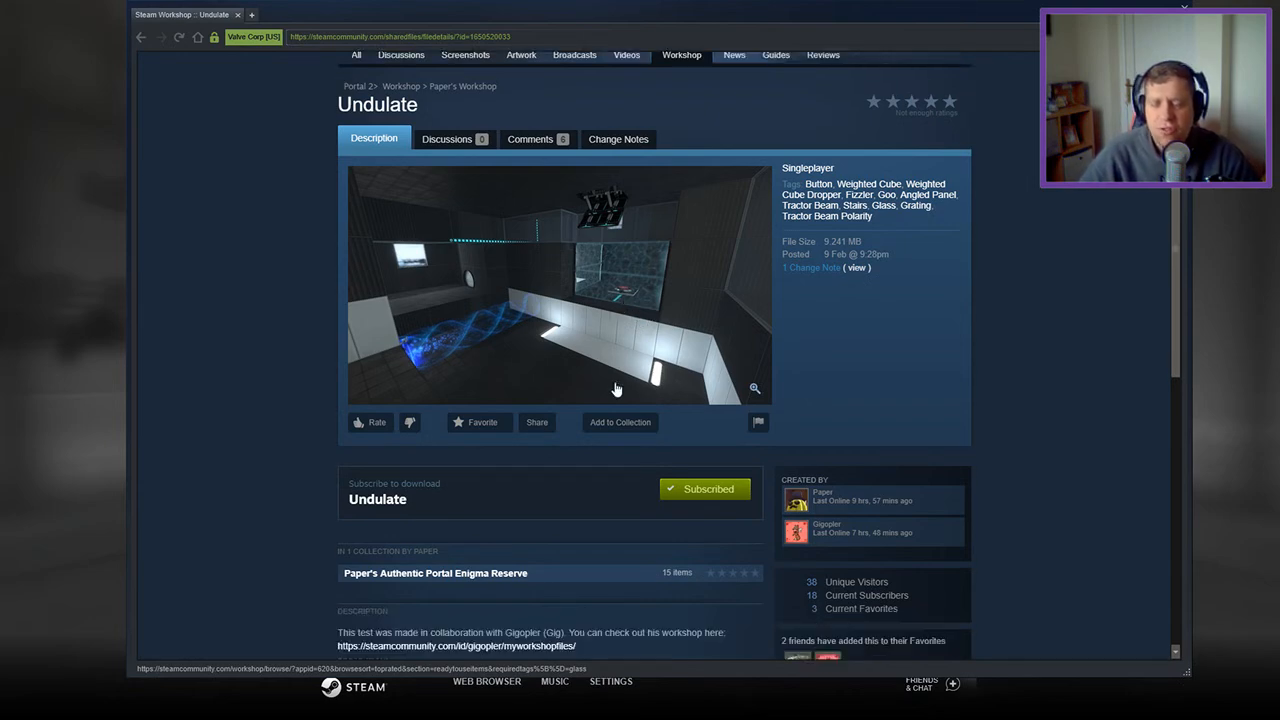
pyautogui.scroll(-3)
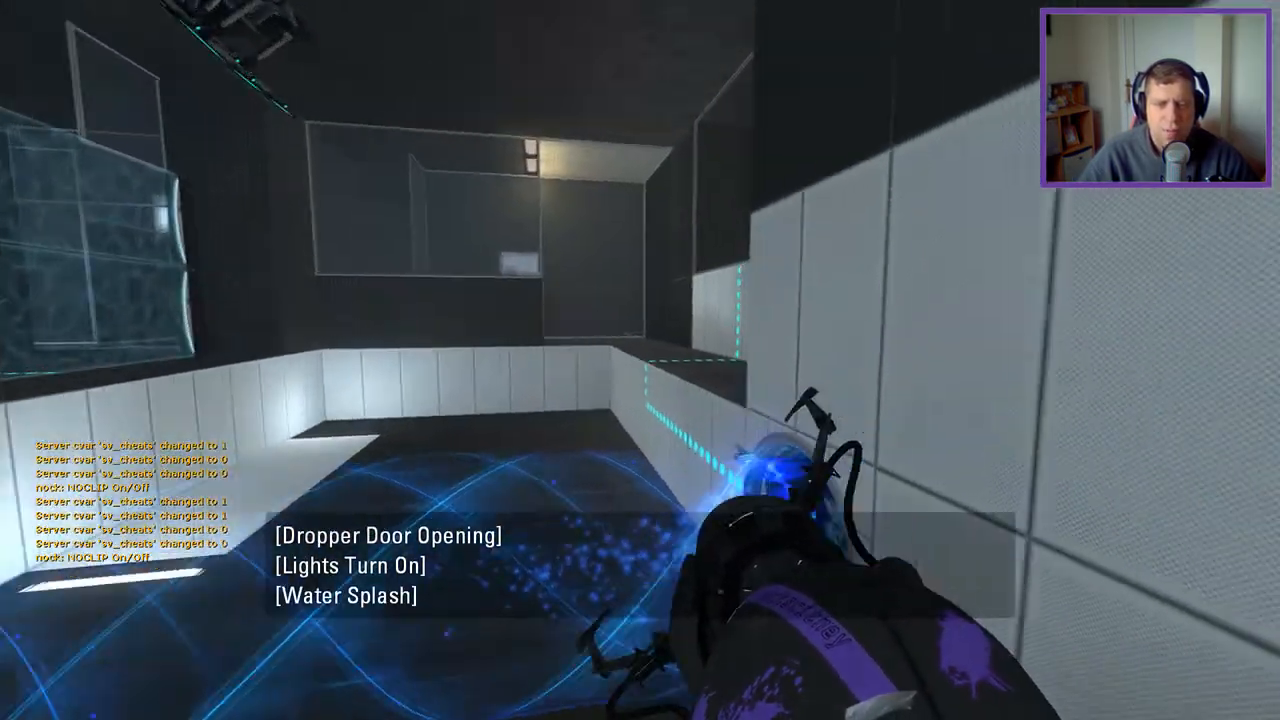
pyautogui.click(640, 360)
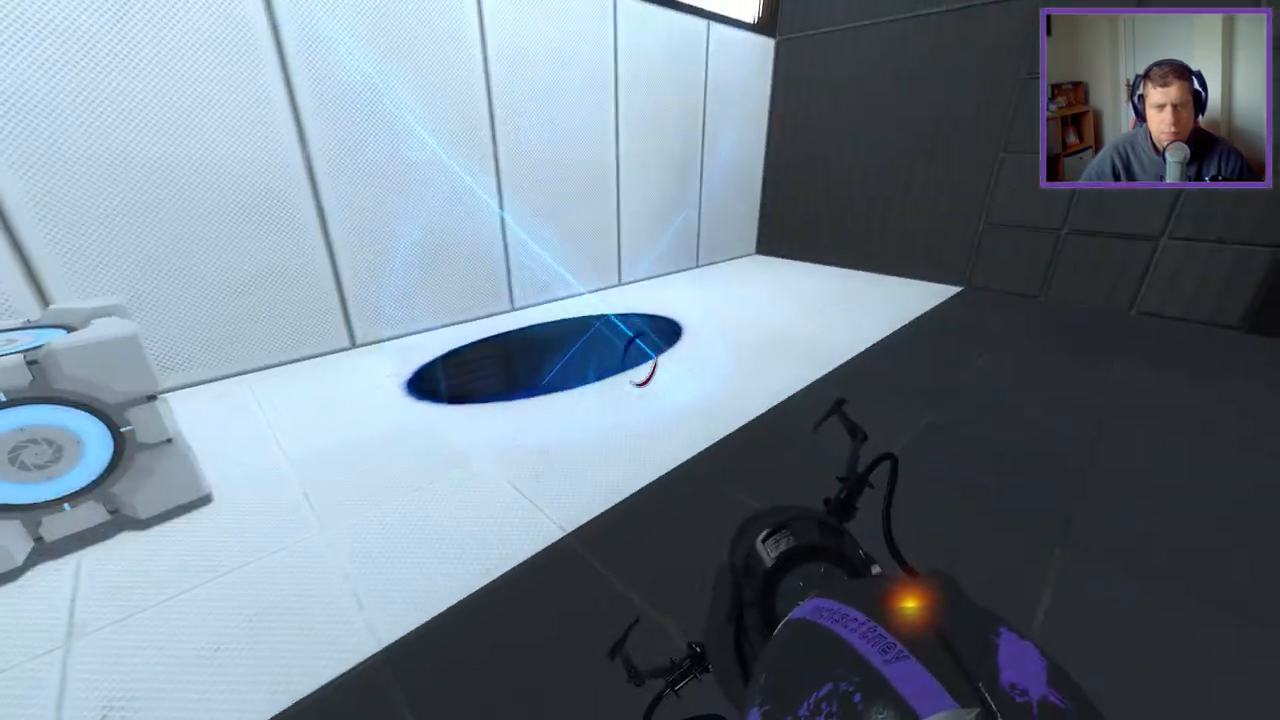
pyautogui.click(640, 360)
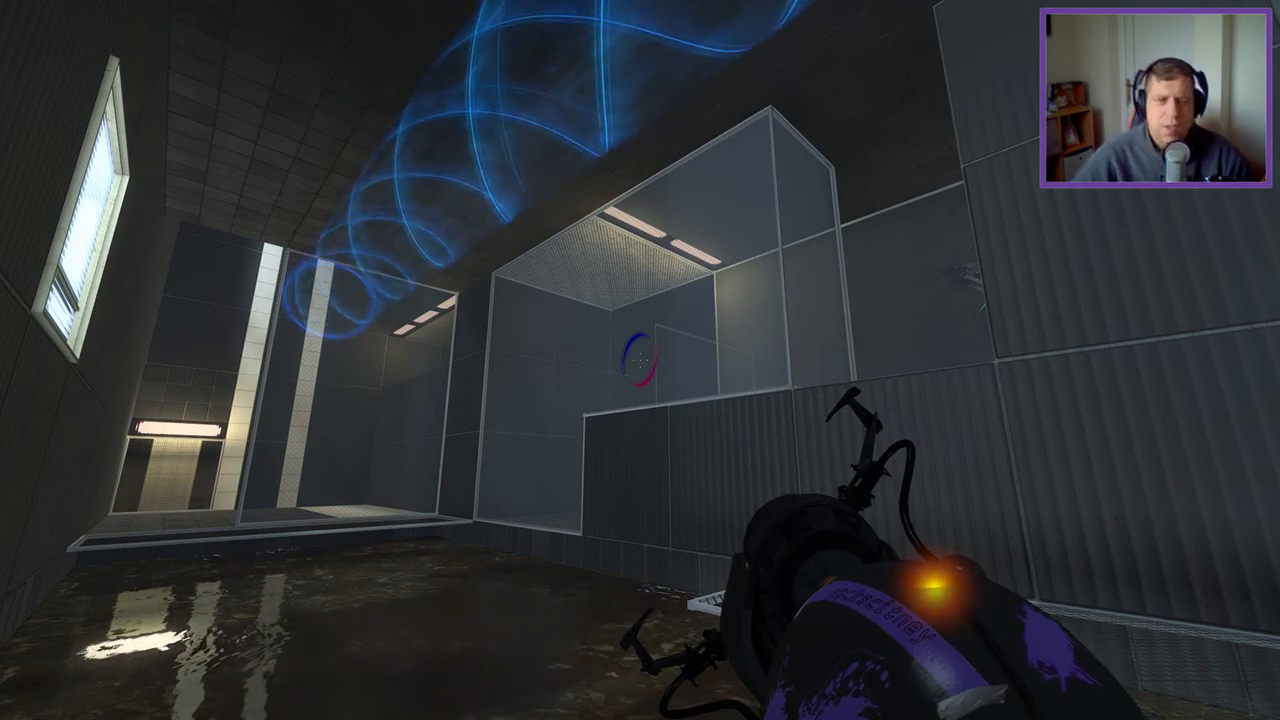
pyautogui.moveTo(640, 360)
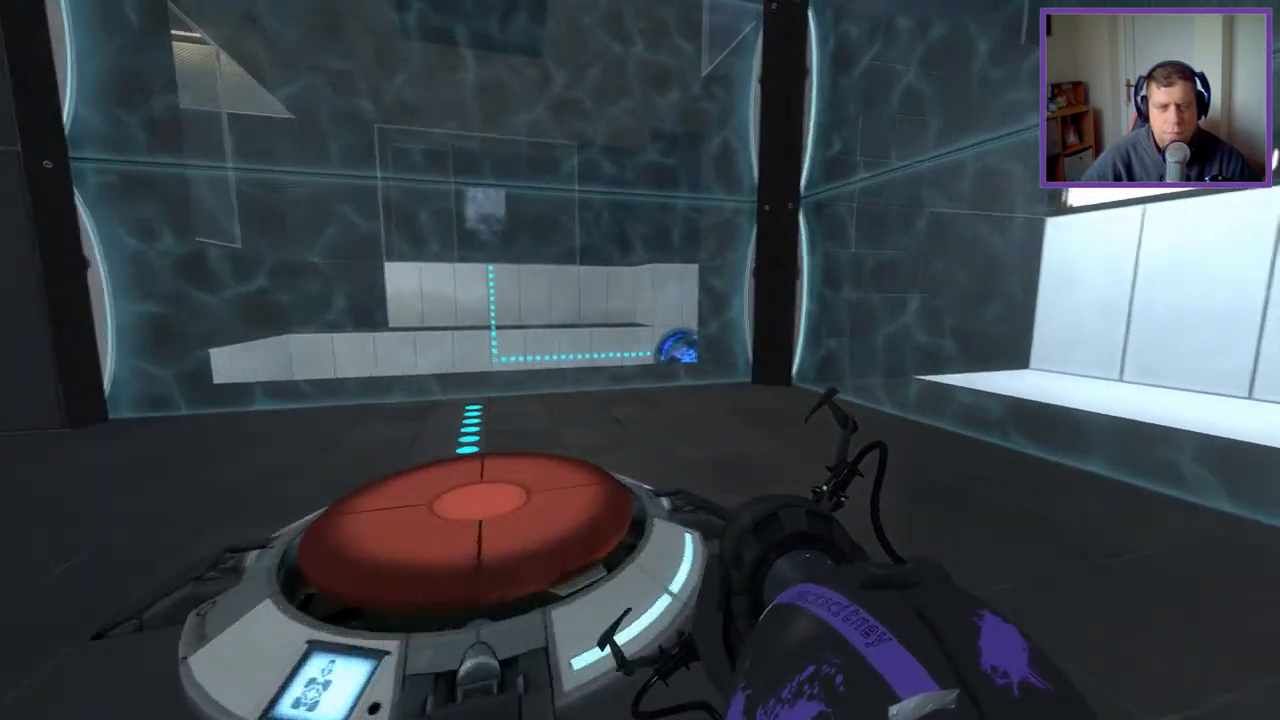
# Walk into the opening room past the glass partition toward the red button and grated panel
pyautogui.click(640, 360)
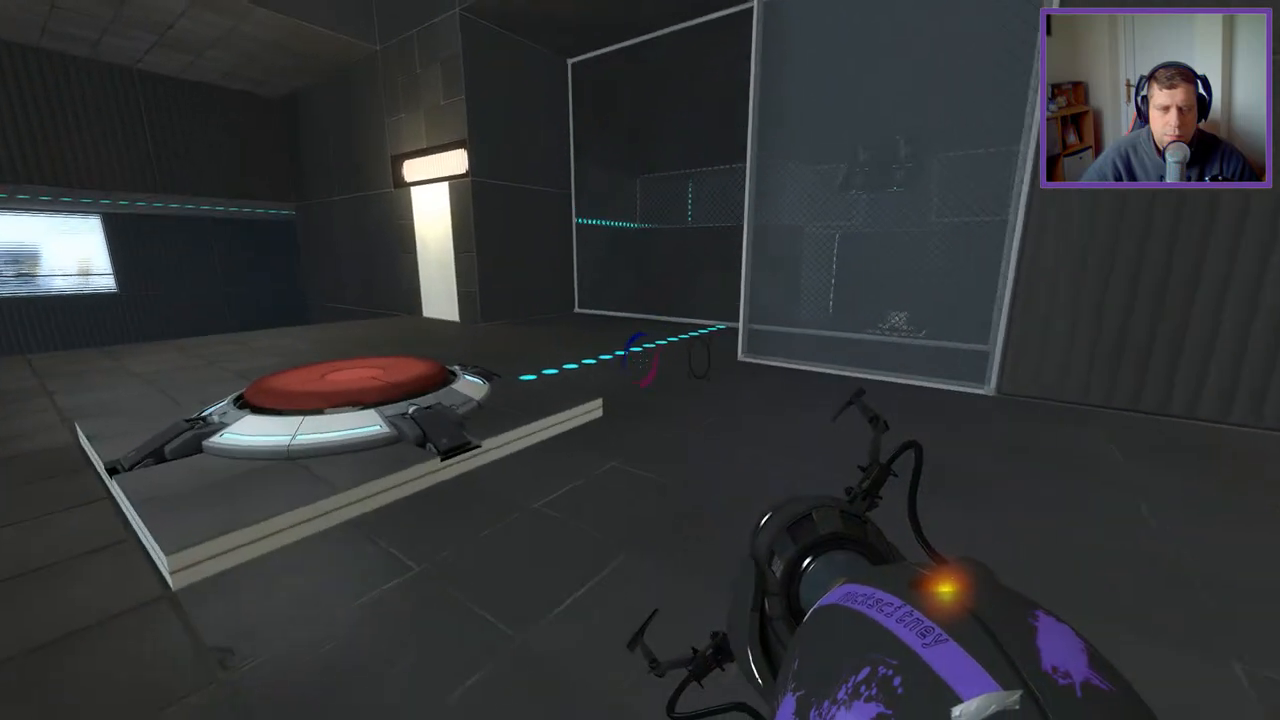
pyautogui.moveTo(640, 360)
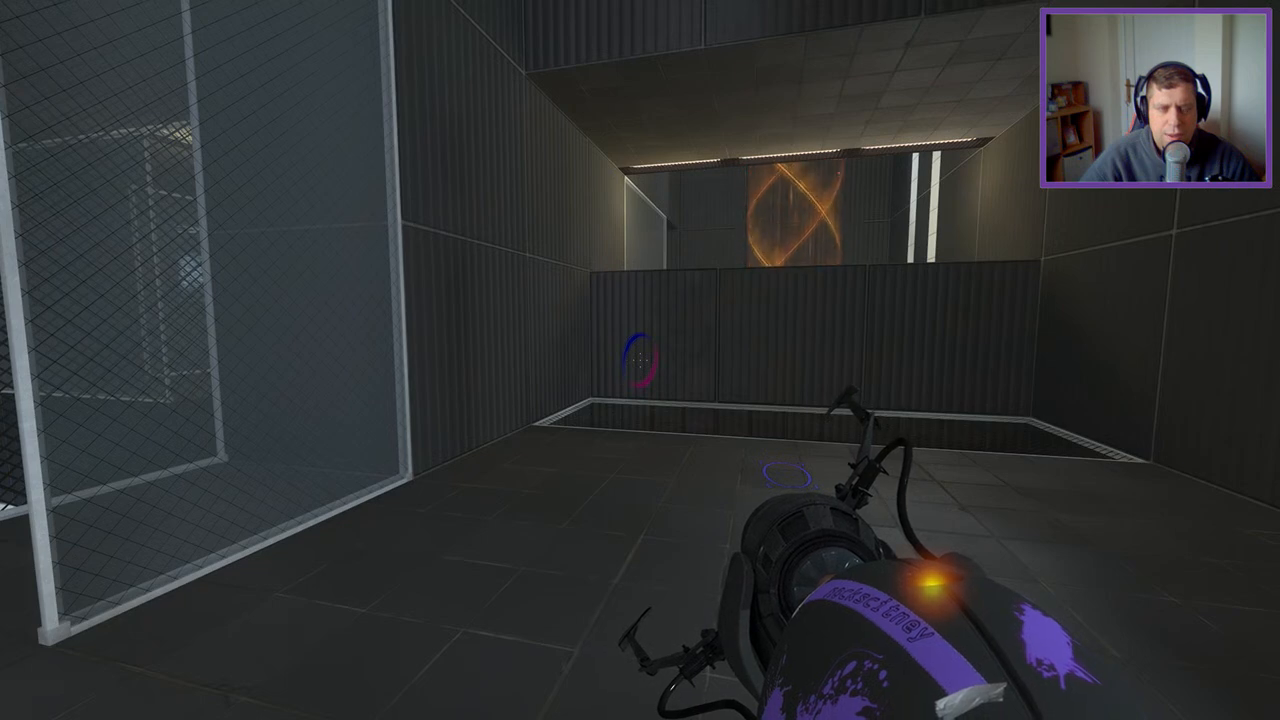
pyautogui.moveTo(640, 360)
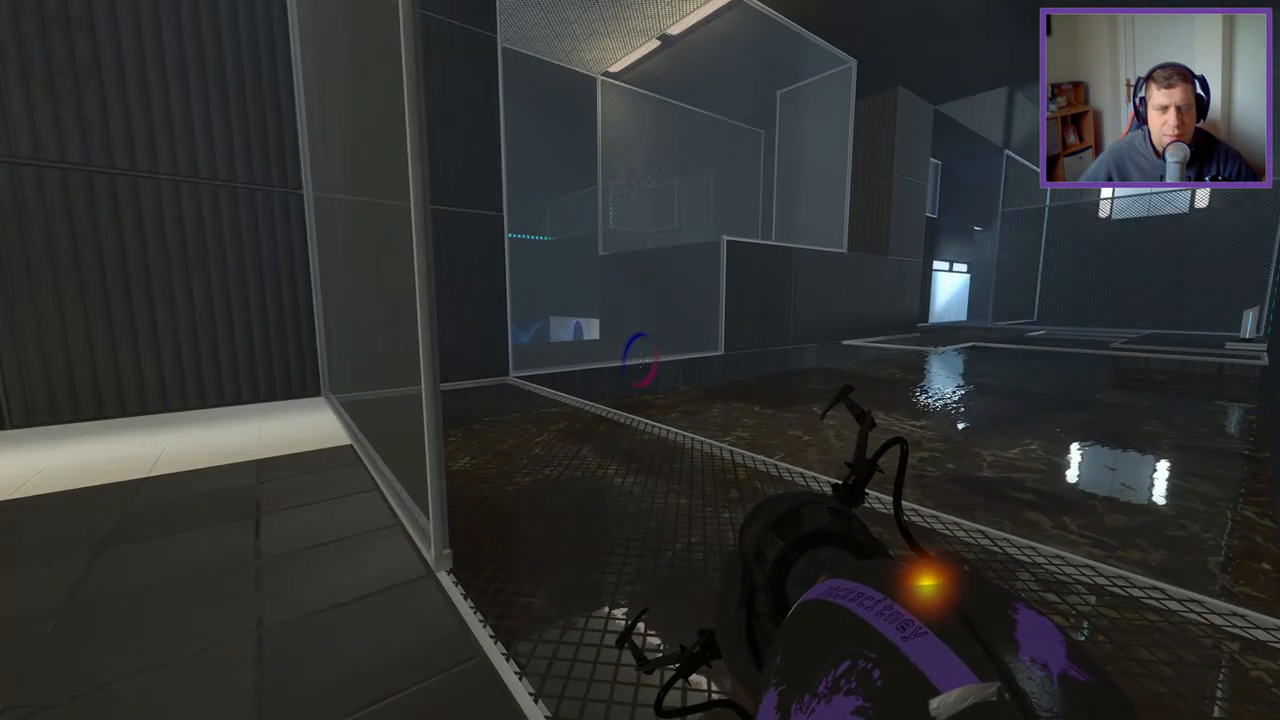
pyautogui.moveTo(640, 360)
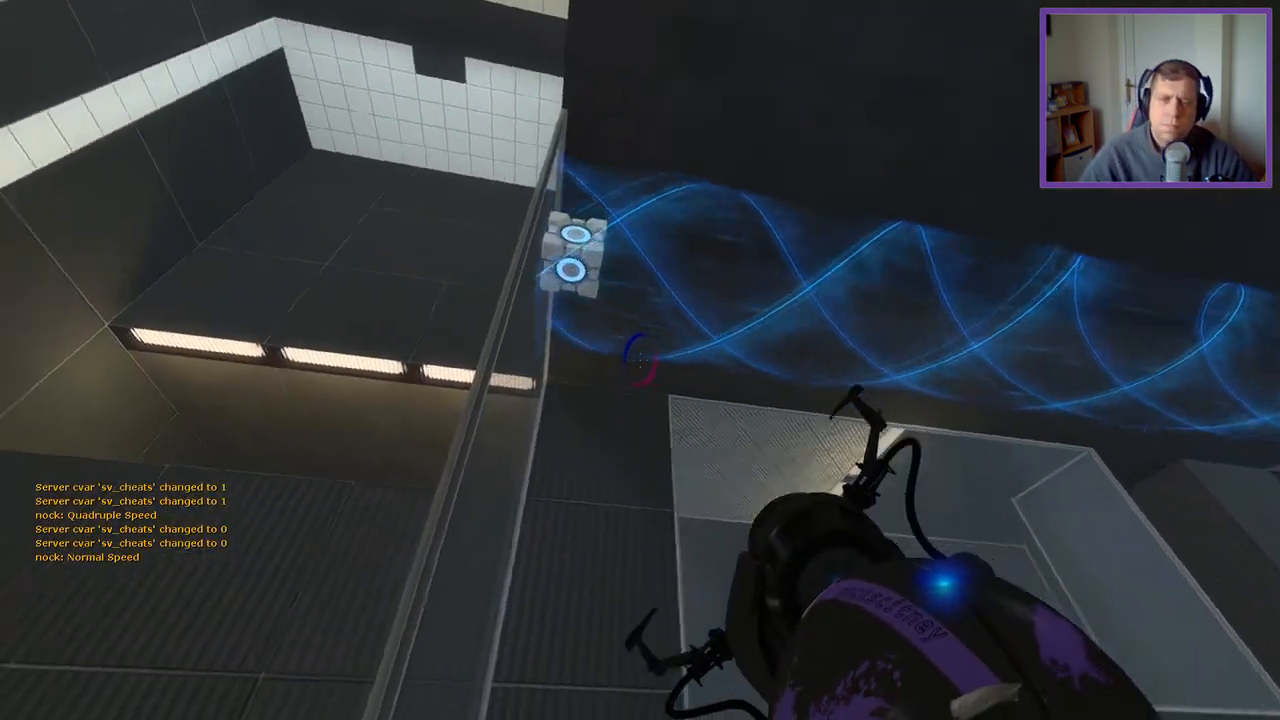
# Fire a portal so the blue excursion funnel carries the companion cube
pyautogui.click(640, 360)
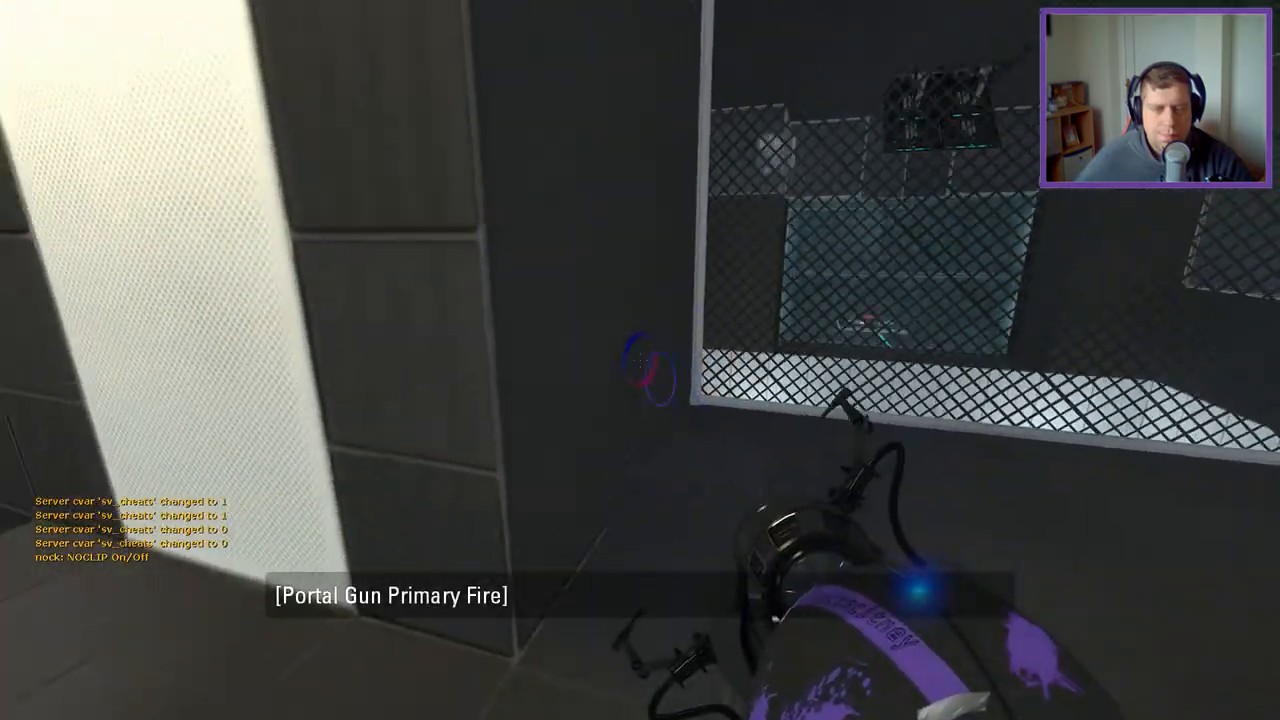
# Place portals so the orange excursion funnel exits onto the white-panelled corridor
pyautogui.click(640, 360)
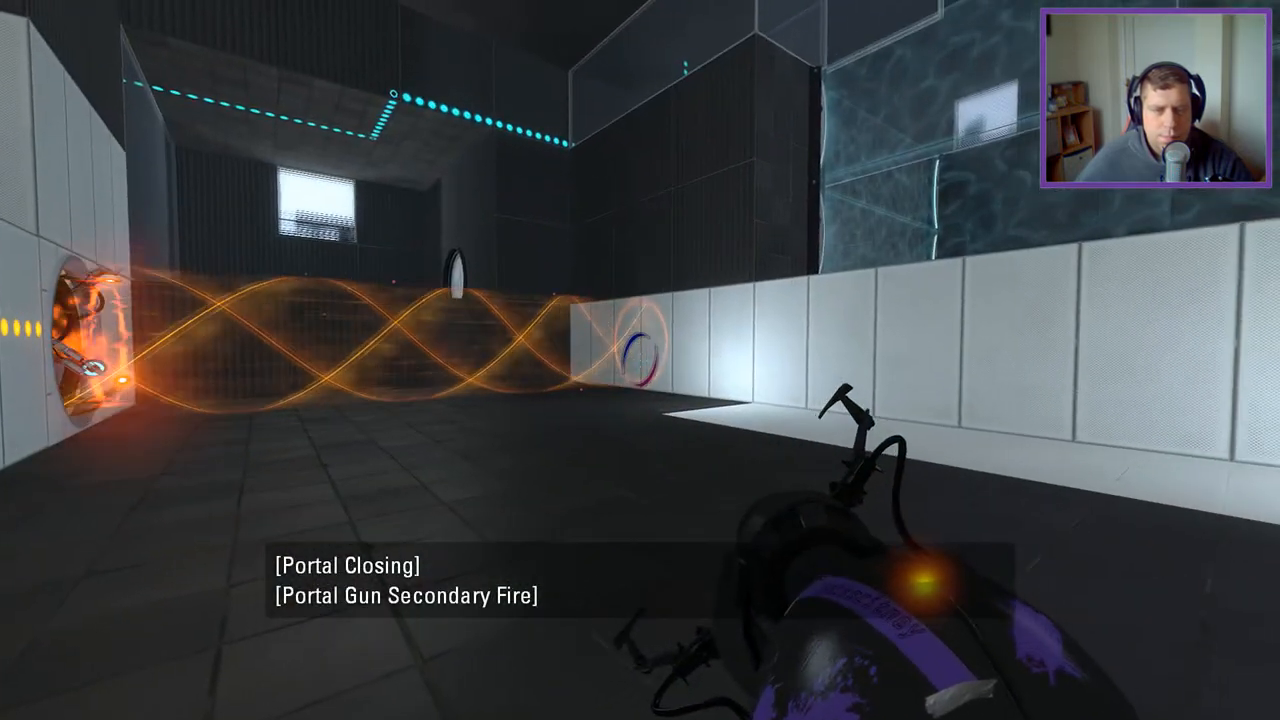
pyautogui.click(640, 360)
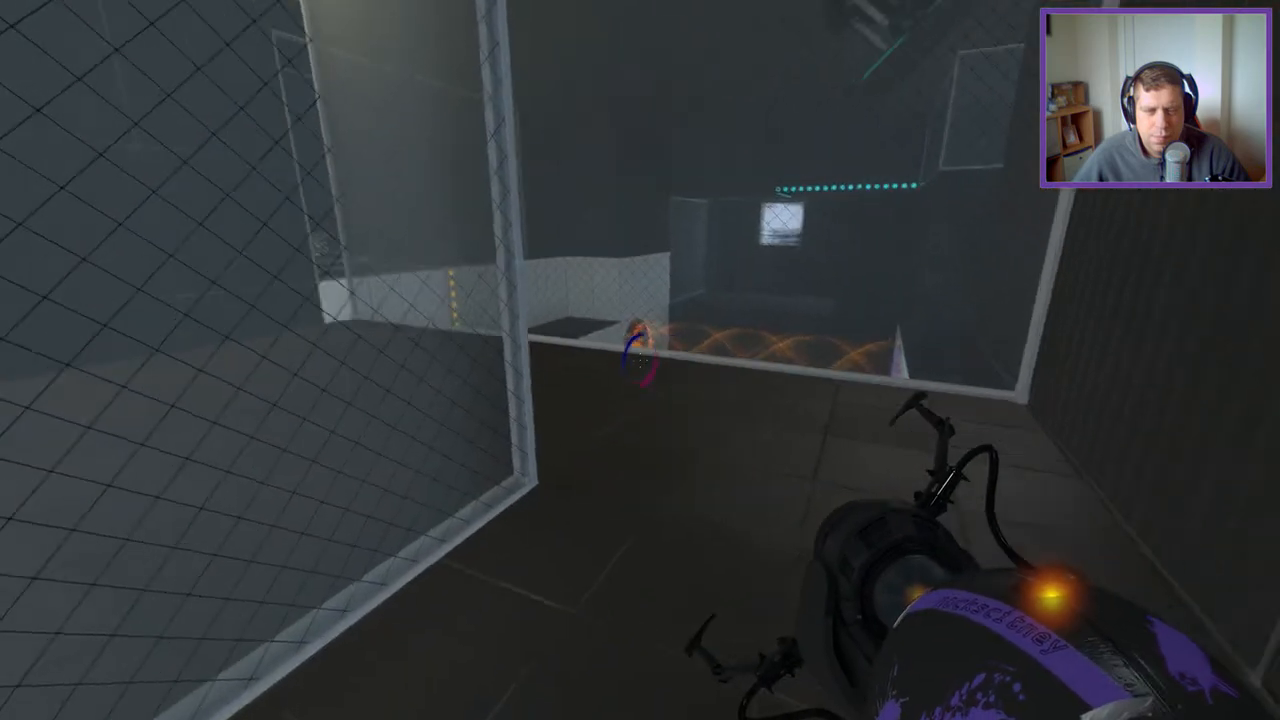
# Place portals so the blue funnel catches the weighted cube and floats it past the water tank
pyautogui.click(640, 360)
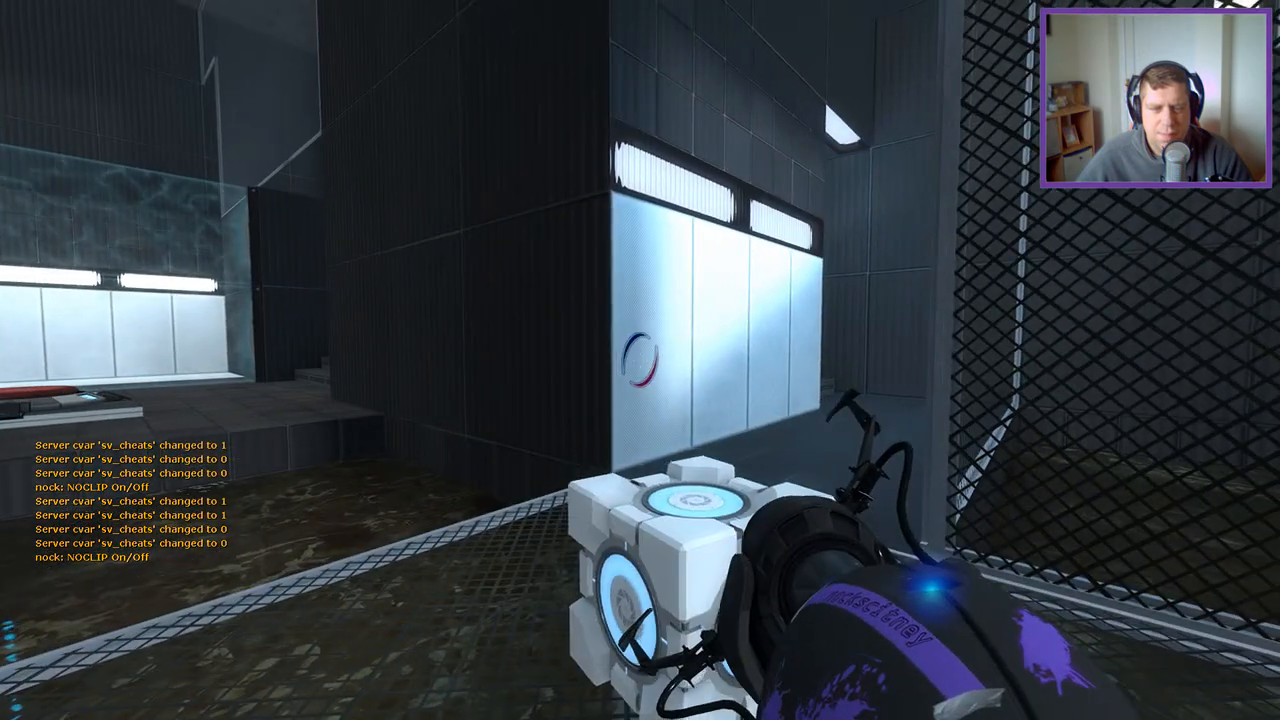
pyautogui.click(640, 360)
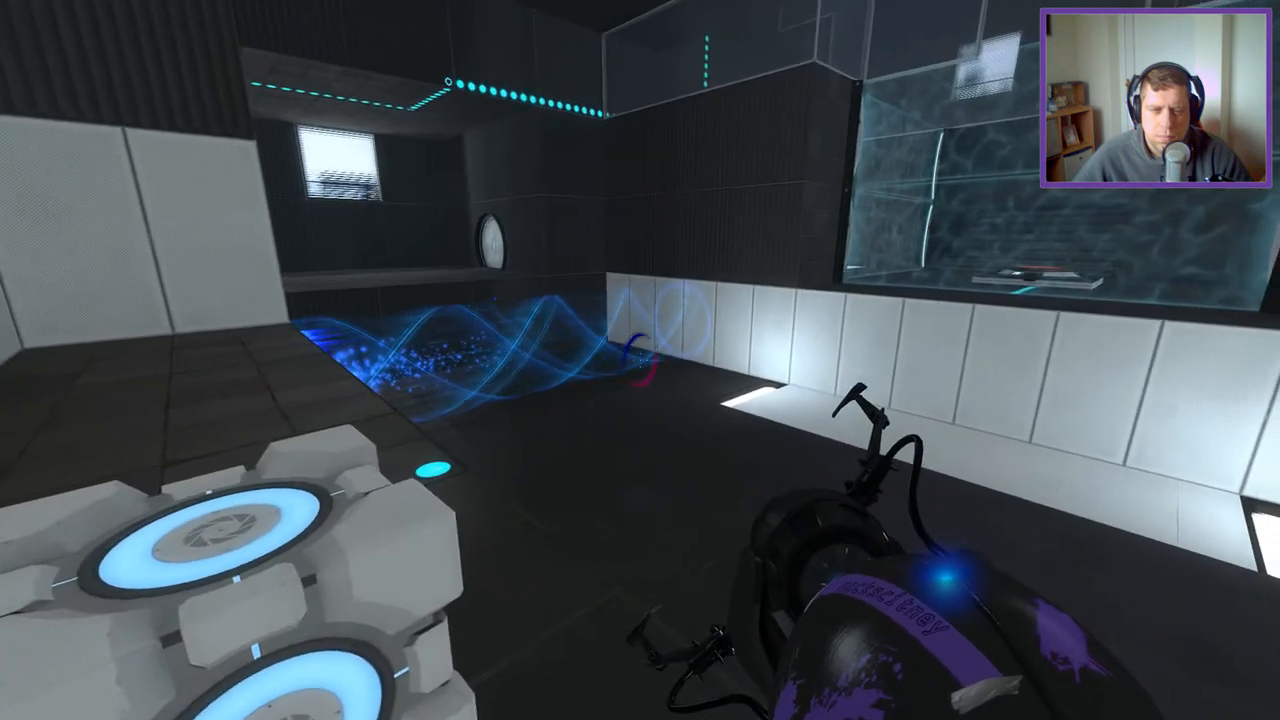
pyautogui.click(640, 360)
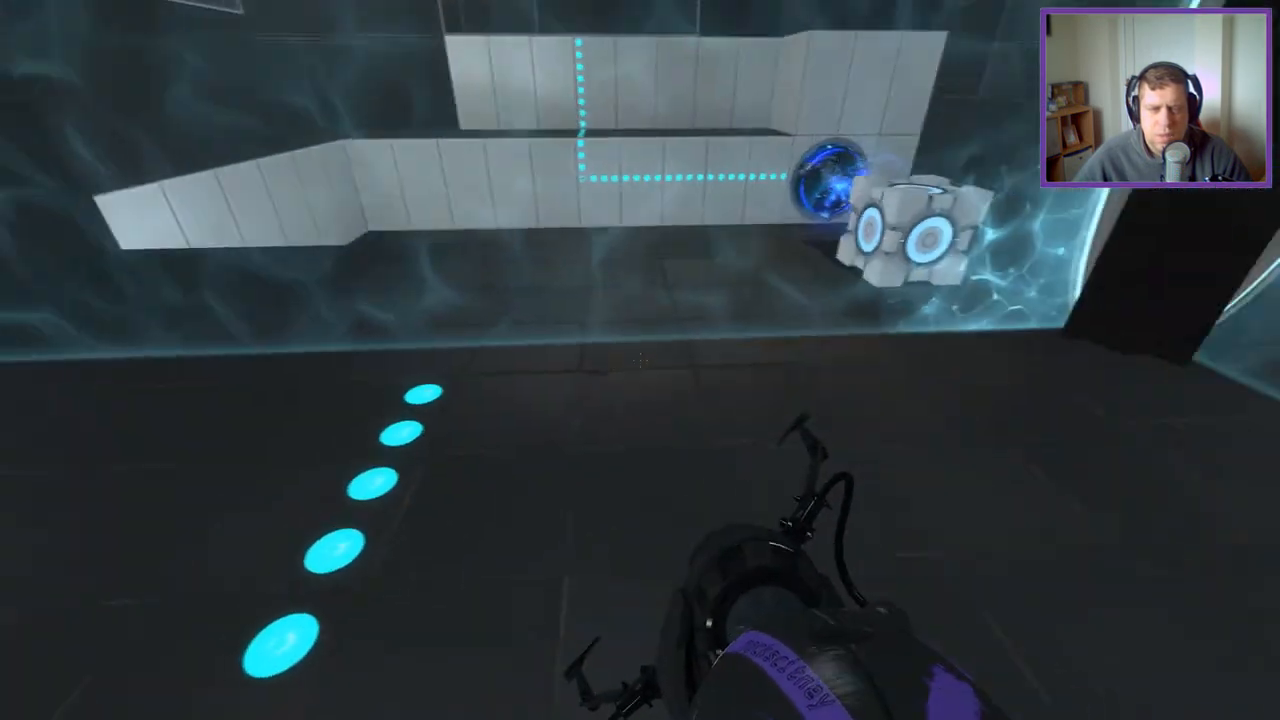
# Move onto the white-panelled floor ledge after toggling noclip
pyautogui.click(640, 360)
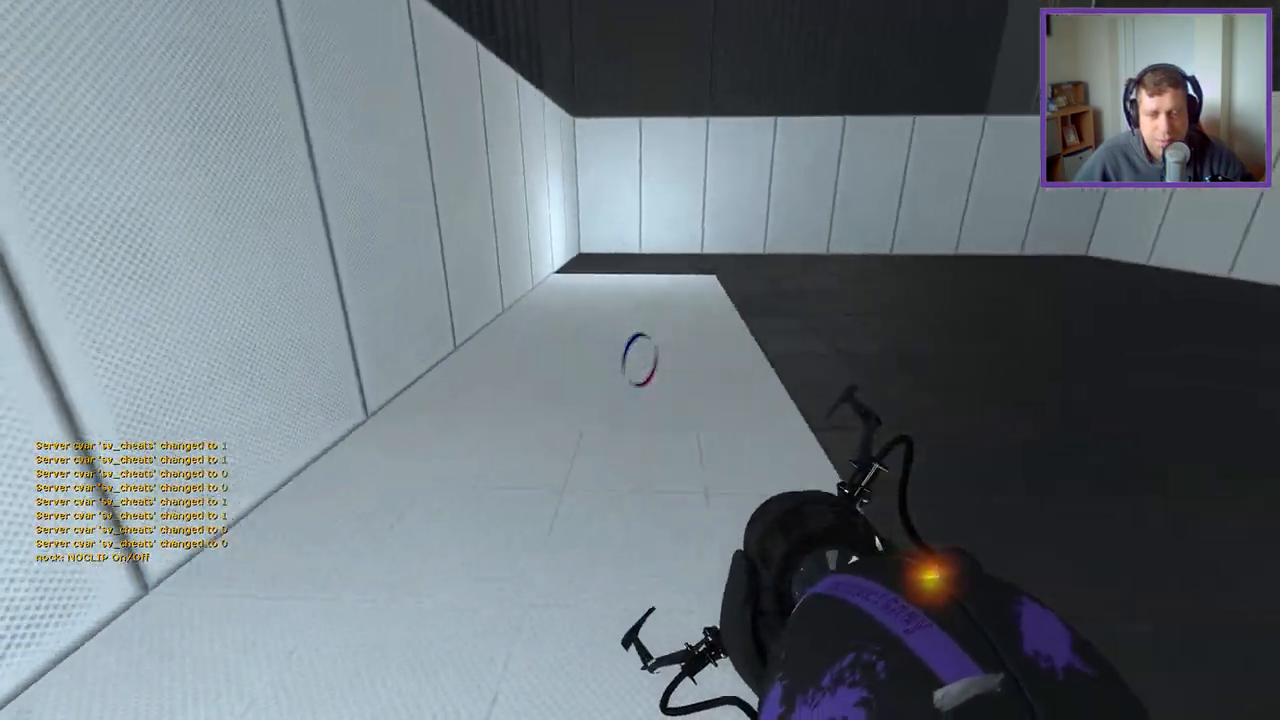
pyautogui.click(640, 360)
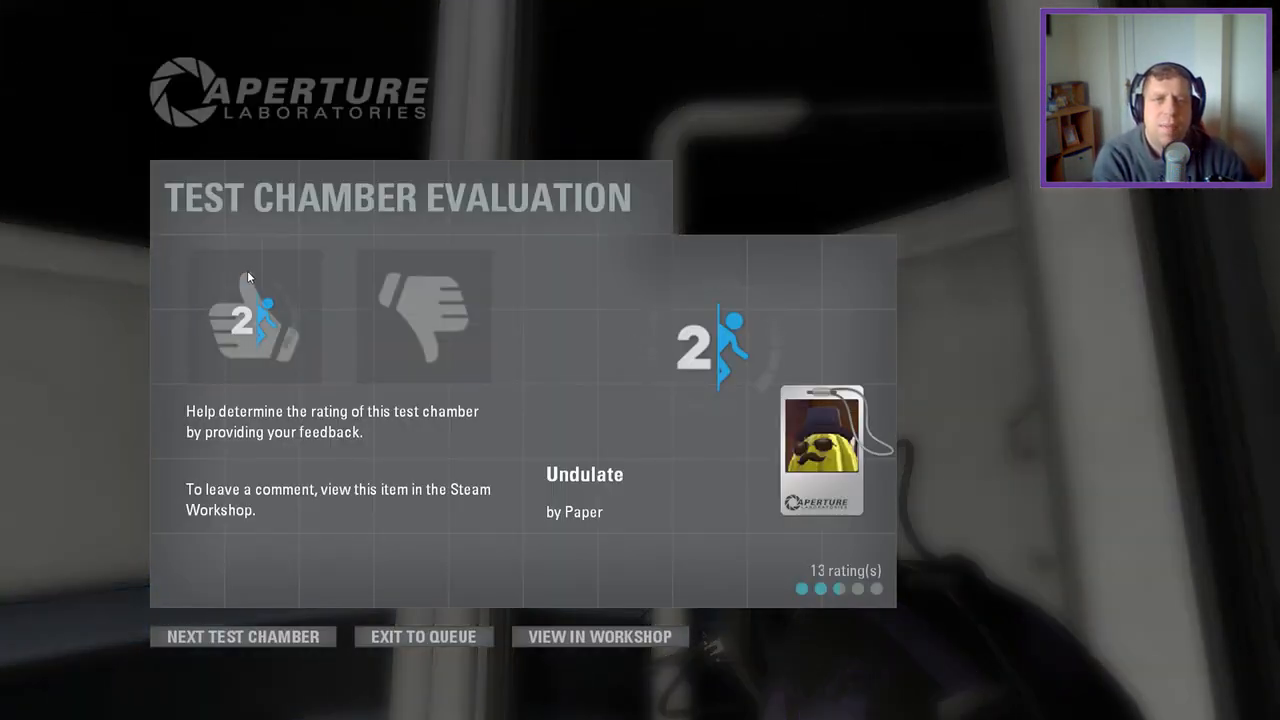
# Rate the Undulate test chamber thumbs-up on the evaluation screen
pyautogui.click(254, 317)
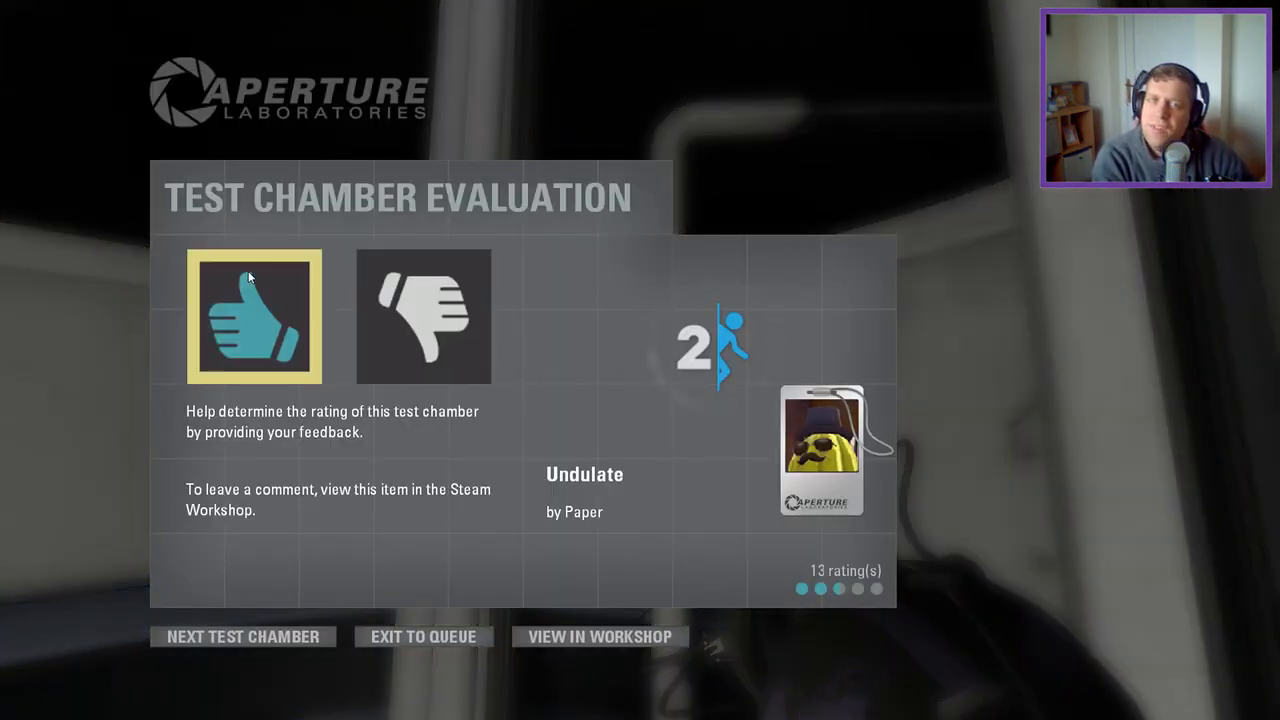